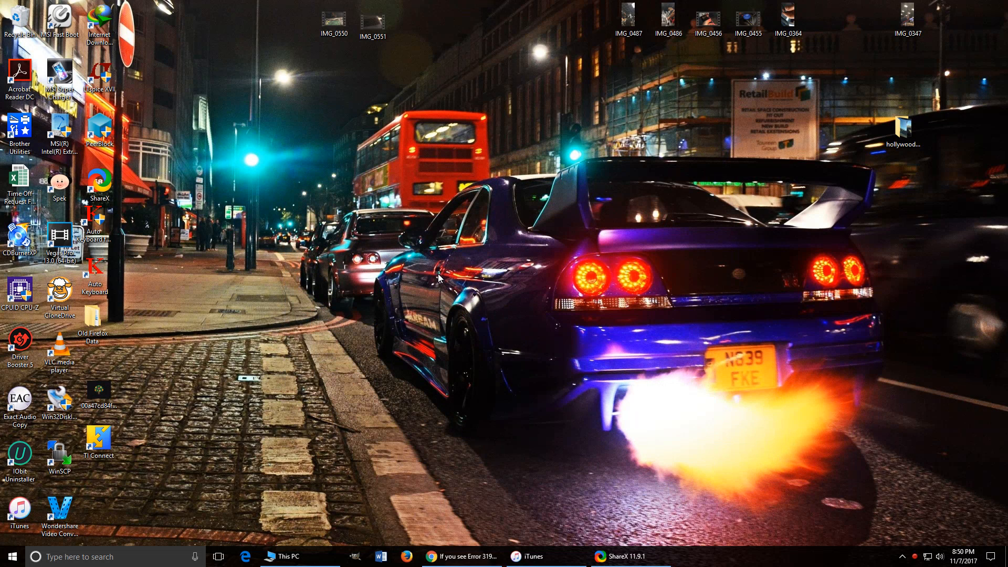
Minimize iTunes, open Local Disk (C:) in File Explorer, and show hidden items
click(527, 556)
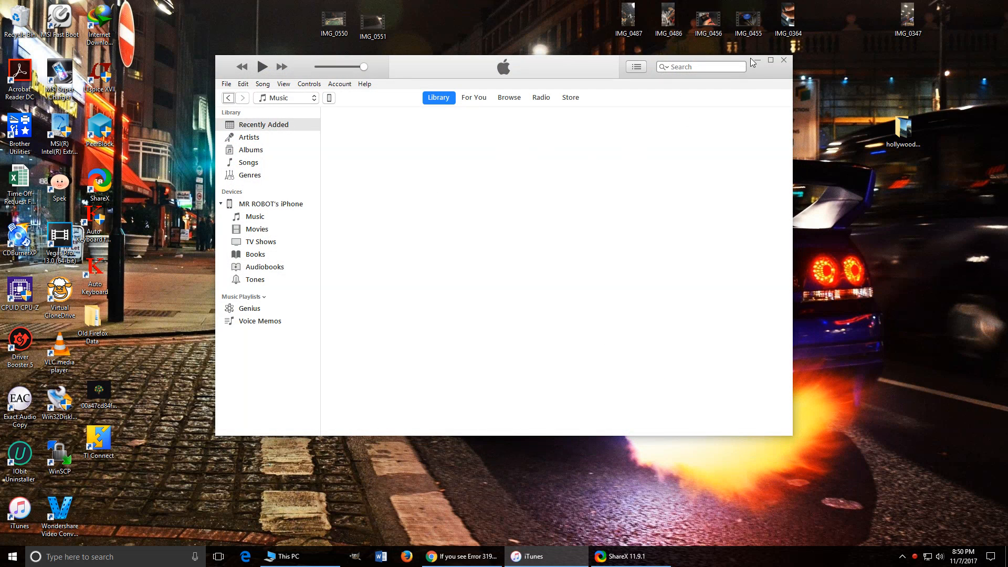
mouse_move(757, 77)
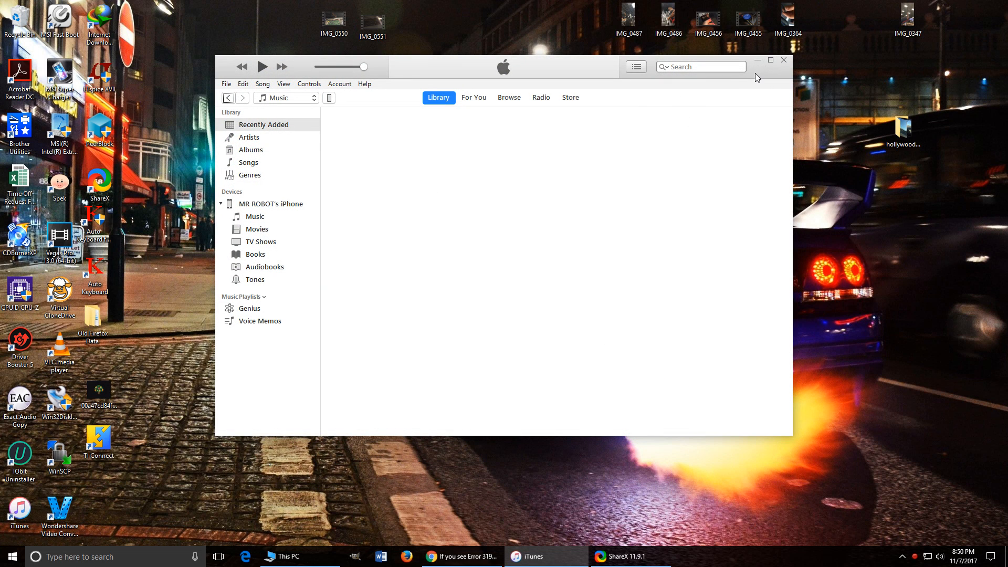
mouse_move(753, 76)
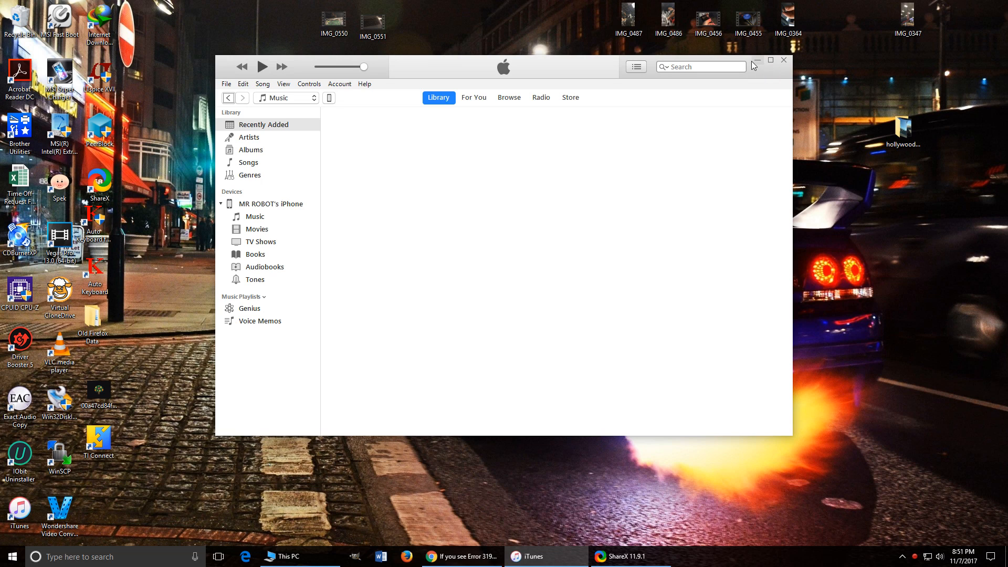
mouse_move(758, 63)
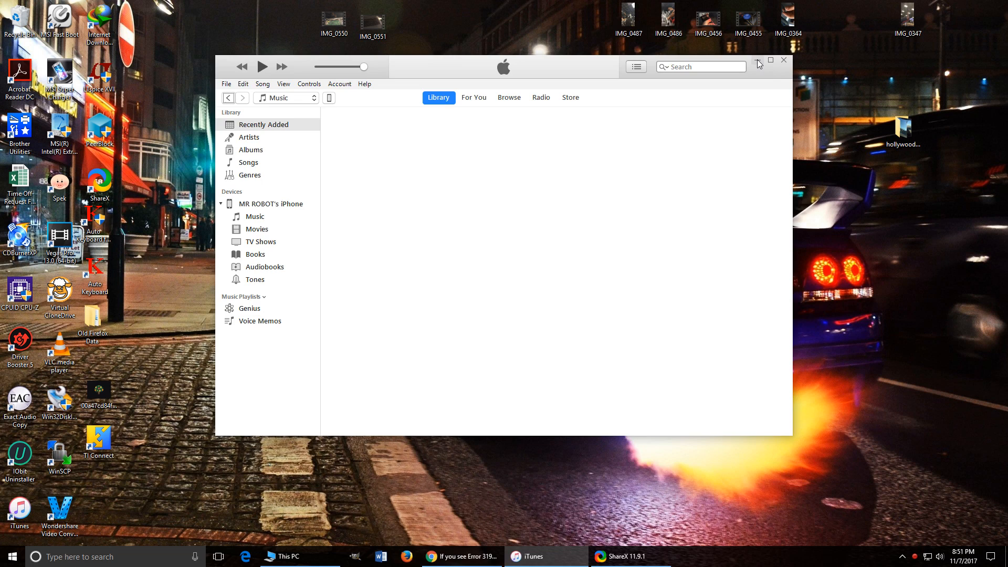
click(756, 60)
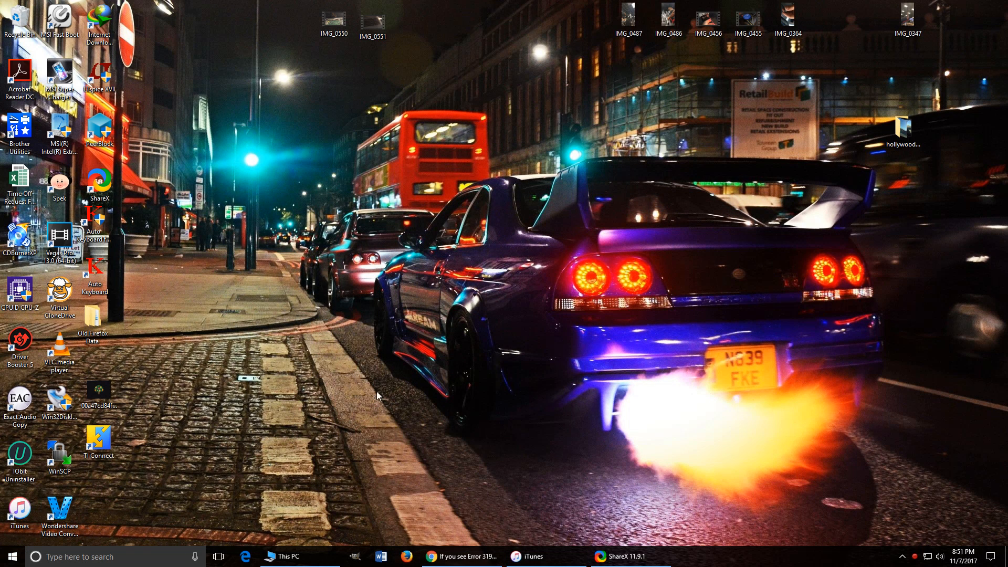
mouse_move(412, 487)
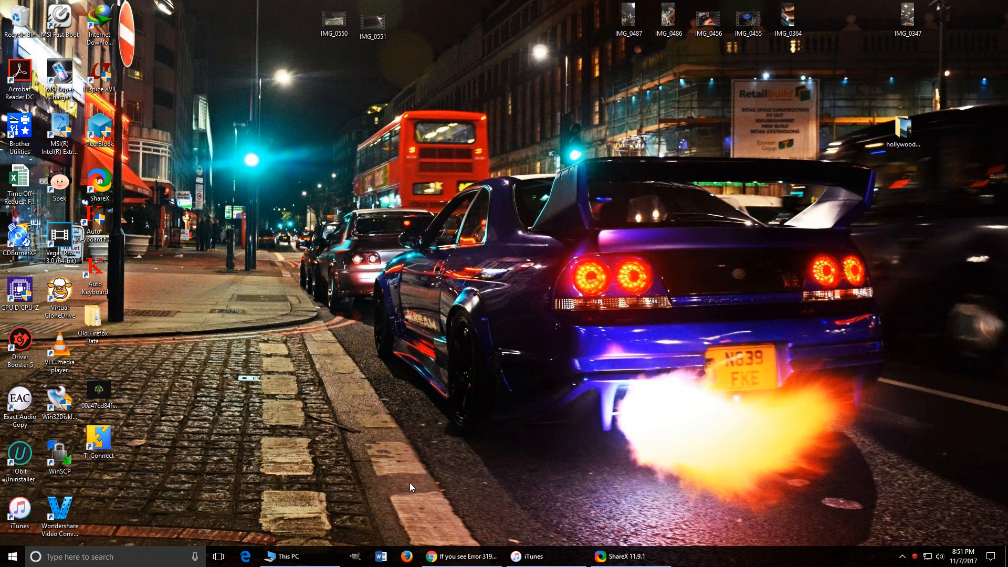
mouse_move(298, 556)
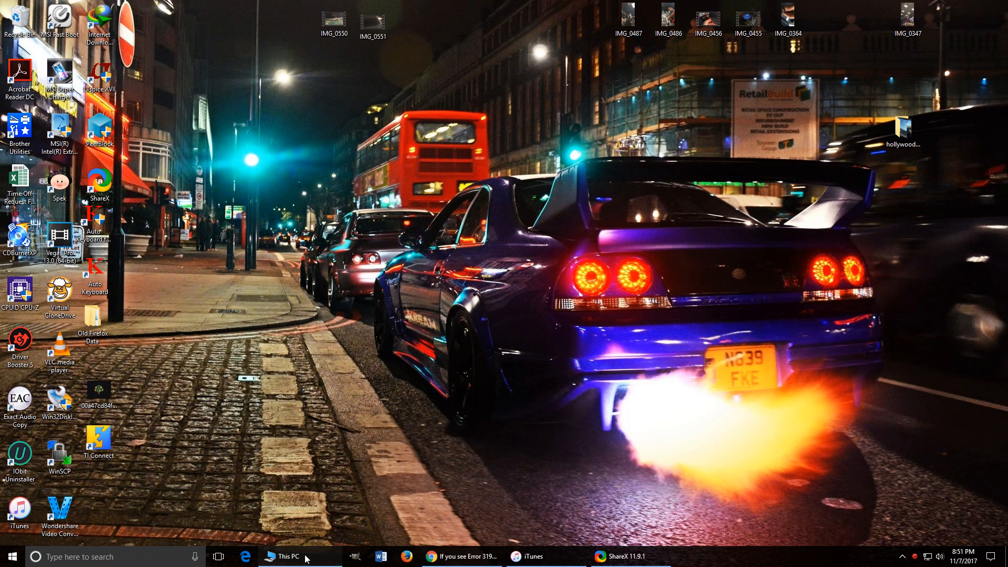
click(287, 556)
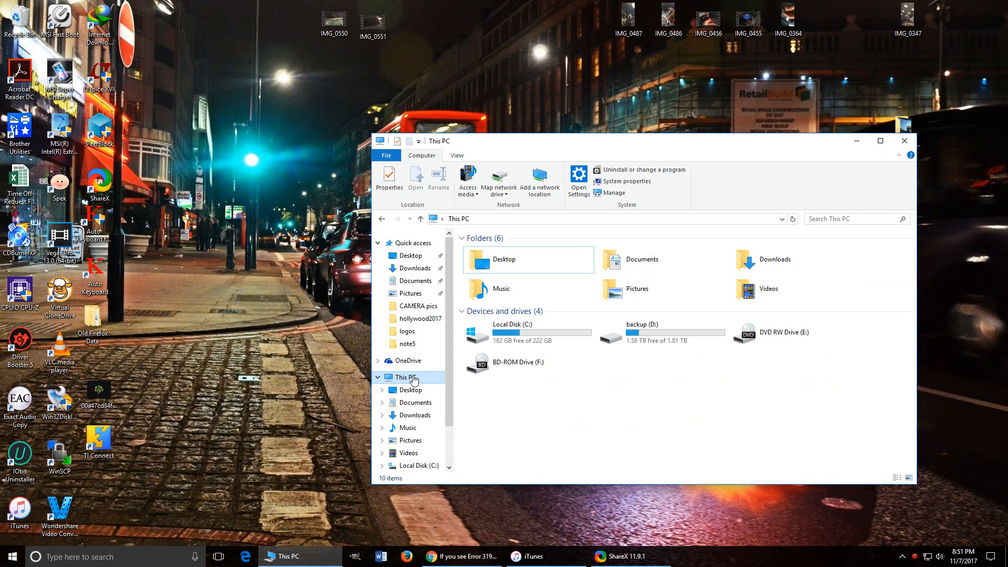
click(527, 332)
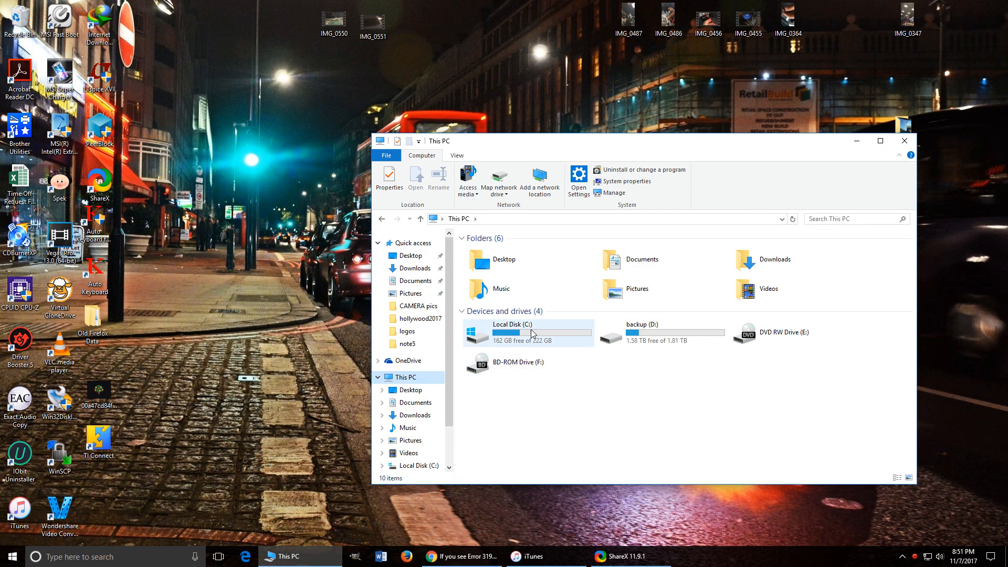
double_click(511, 333)
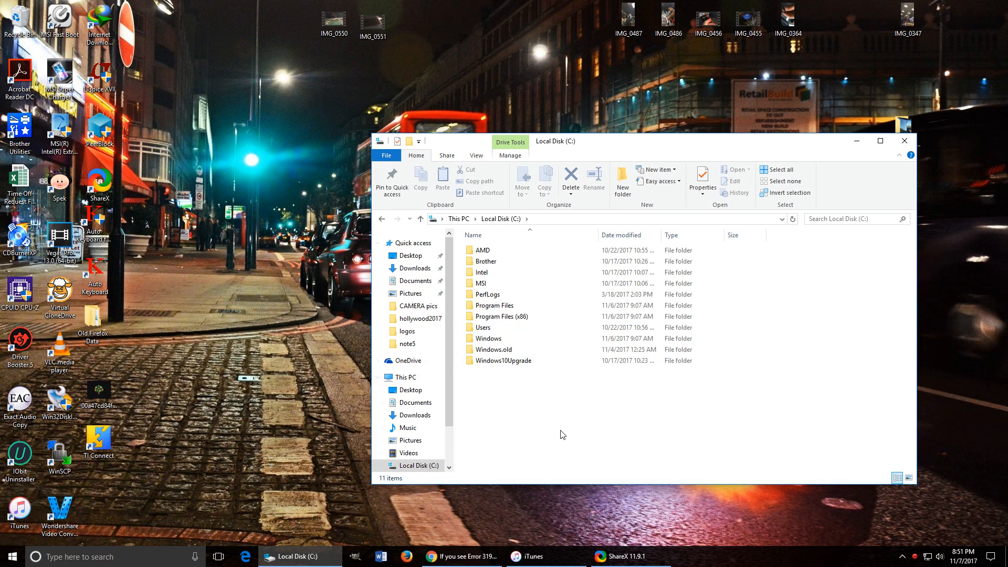
mouse_move(608, 419)
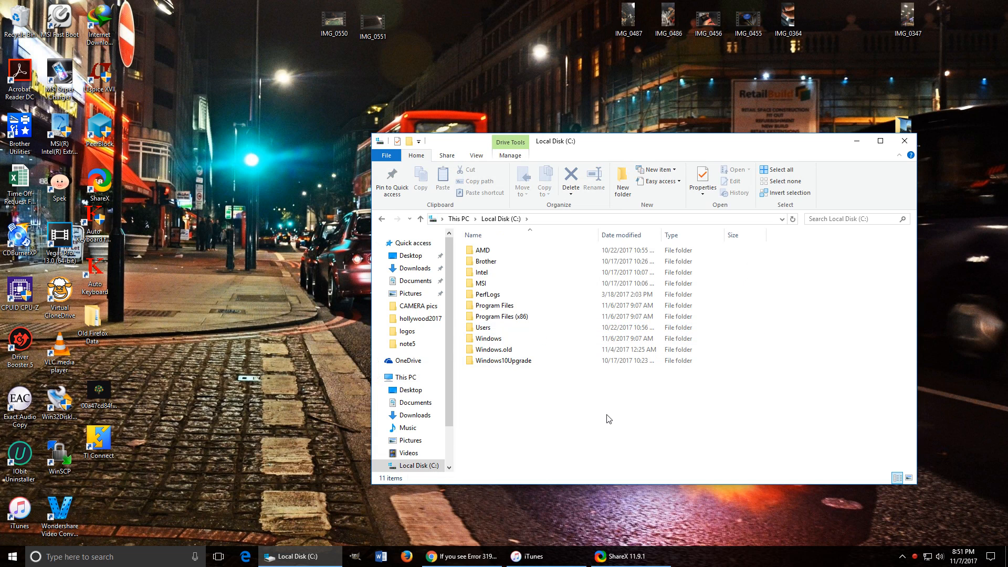
mouse_move(477, 157)
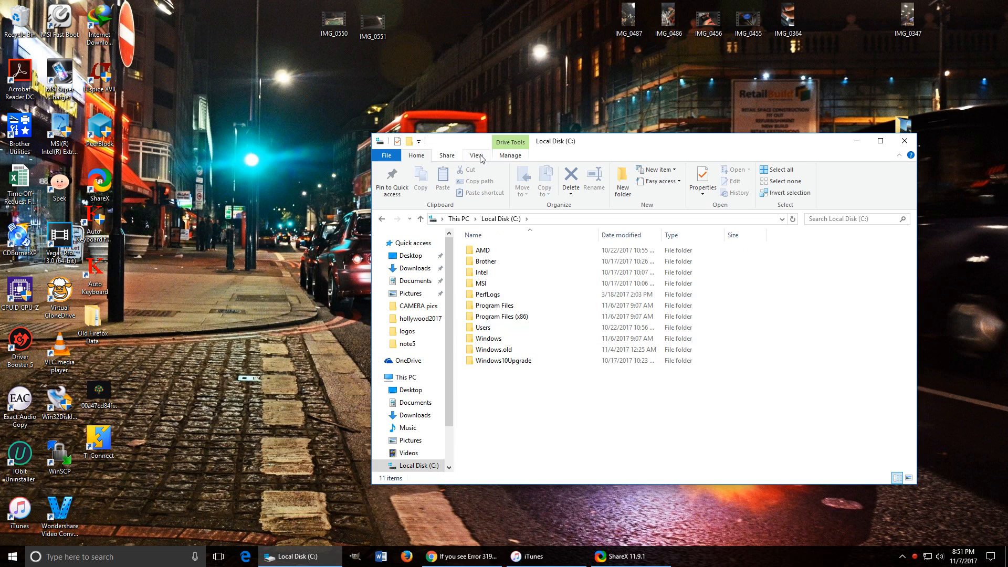
click(476, 154)
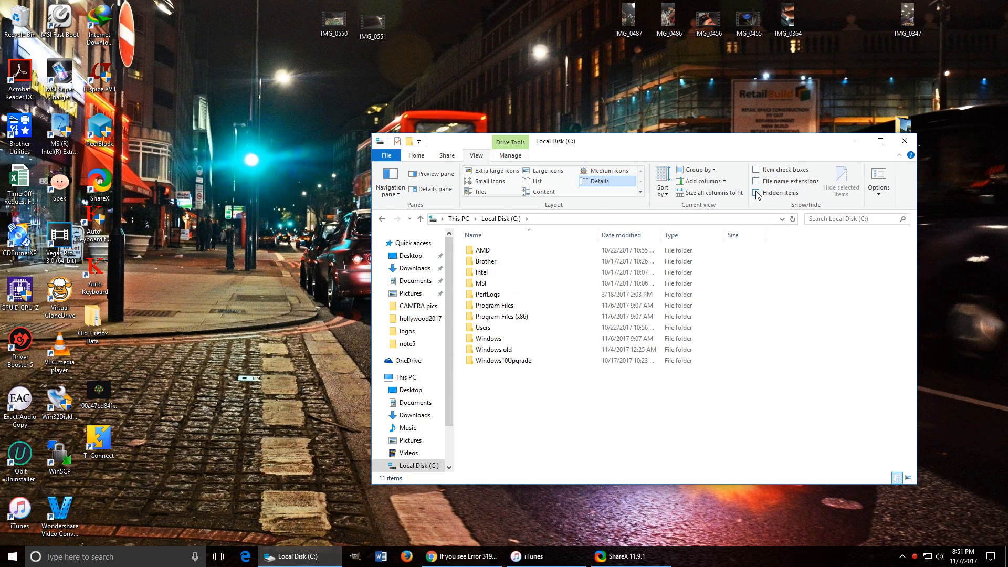
click(756, 192)
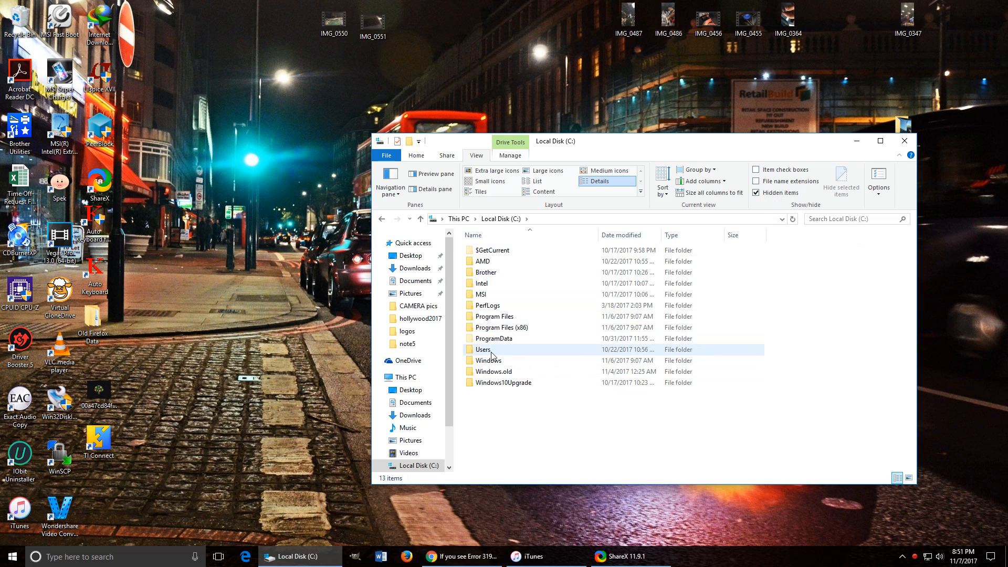
Browse Users, profile, AppData, Roaming, Apple Computer, iTunes to iPhone Software Updates
double_click(482, 349)
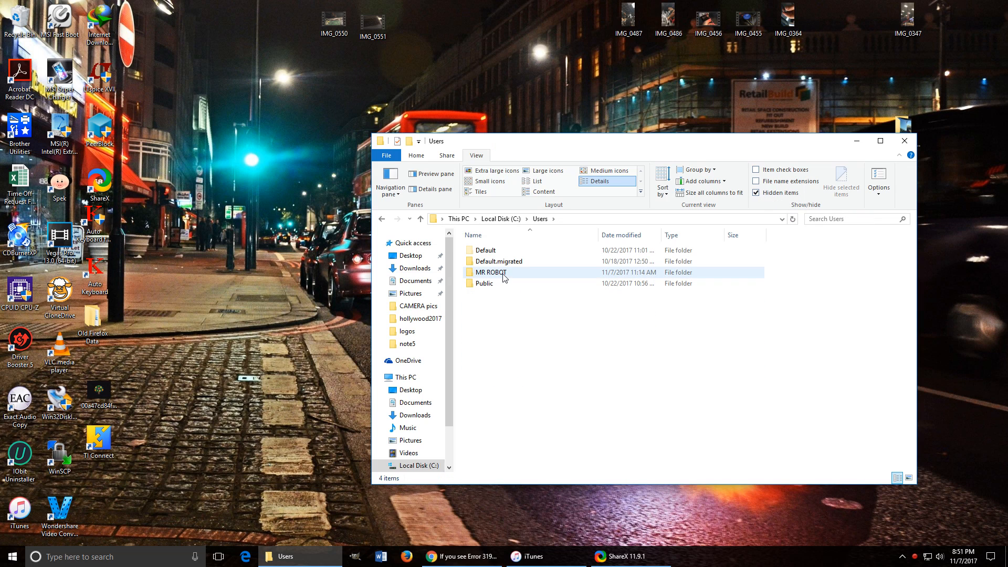
double_click(490, 272)
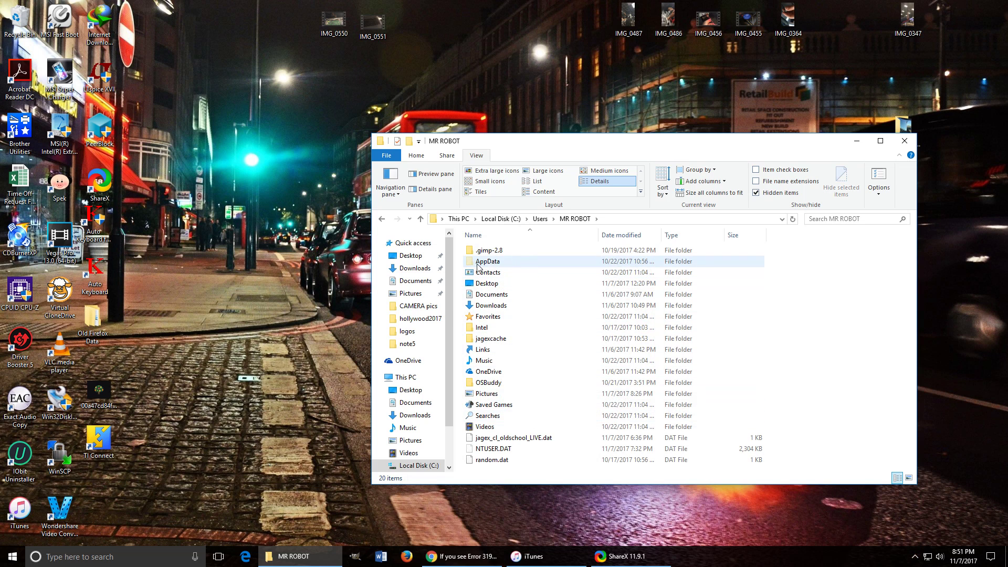
mouse_move(507, 264)
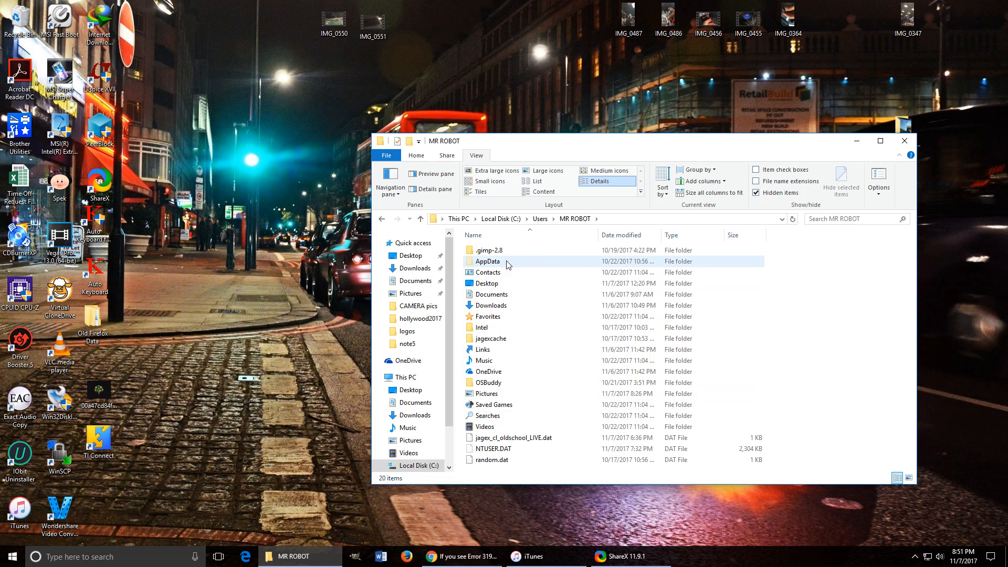
double_click(489, 261)
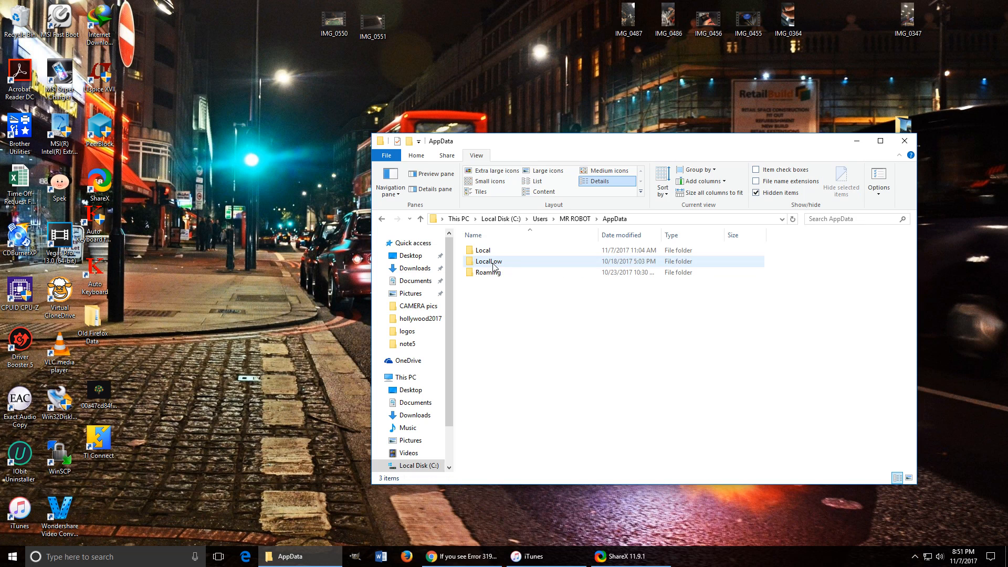
mouse_move(492, 271)
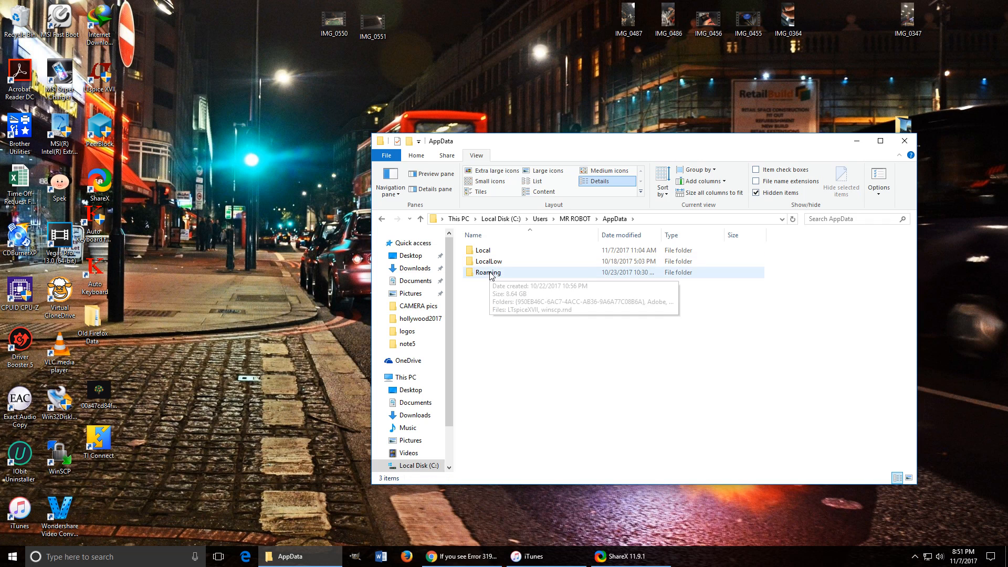
double_click(490, 272)
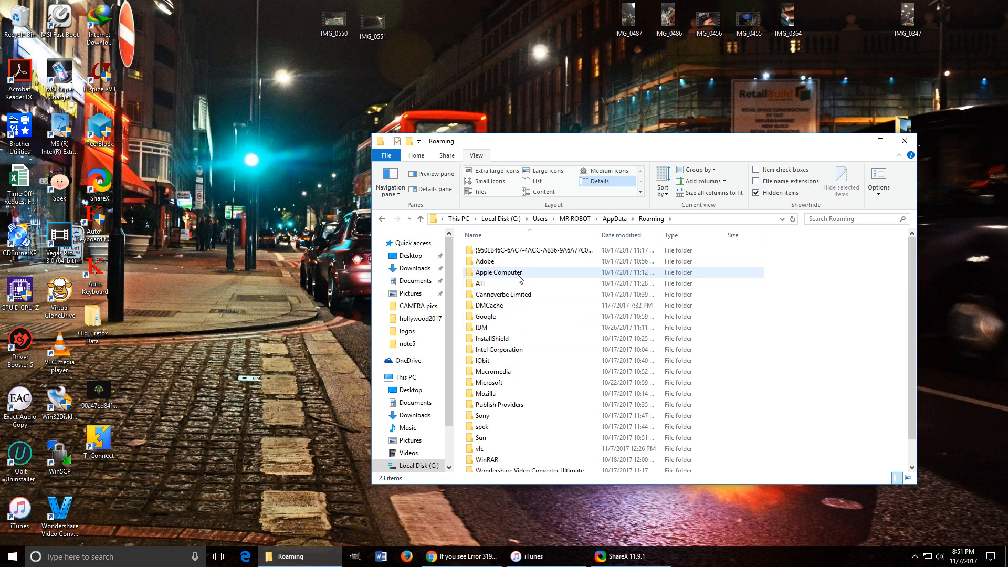
double_click(498, 272)
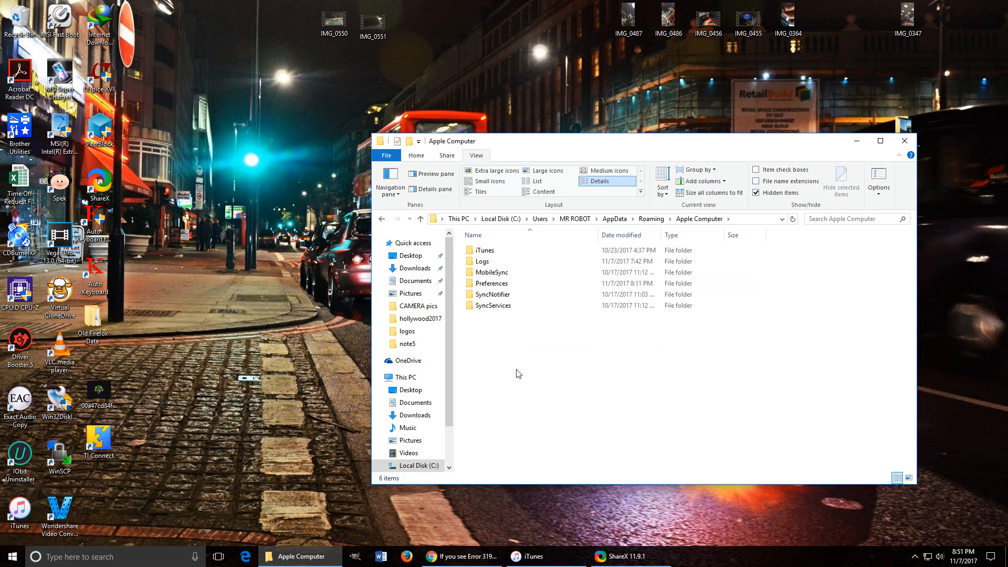
double_click(483, 249)
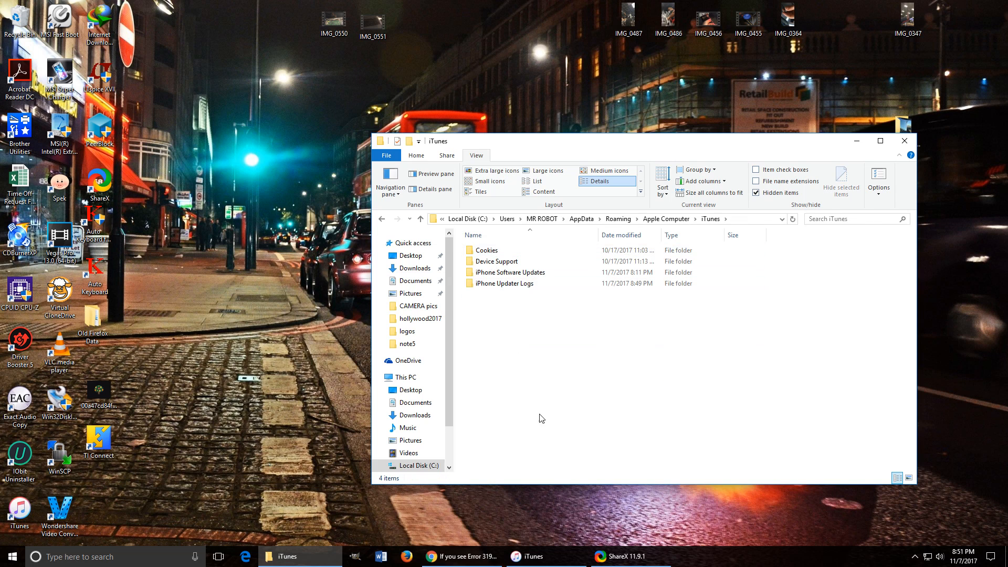
click(510, 272)
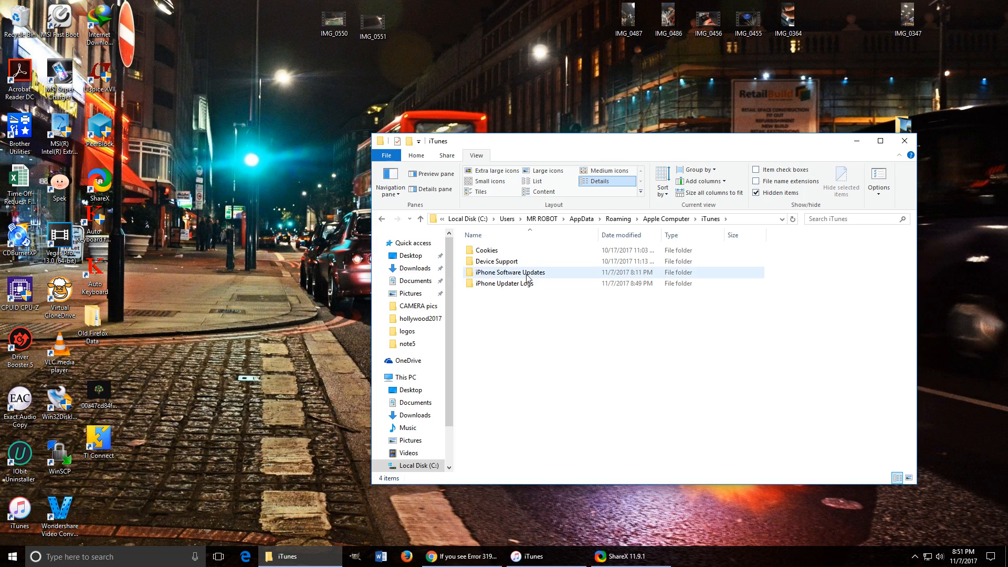
double_click(510, 272)
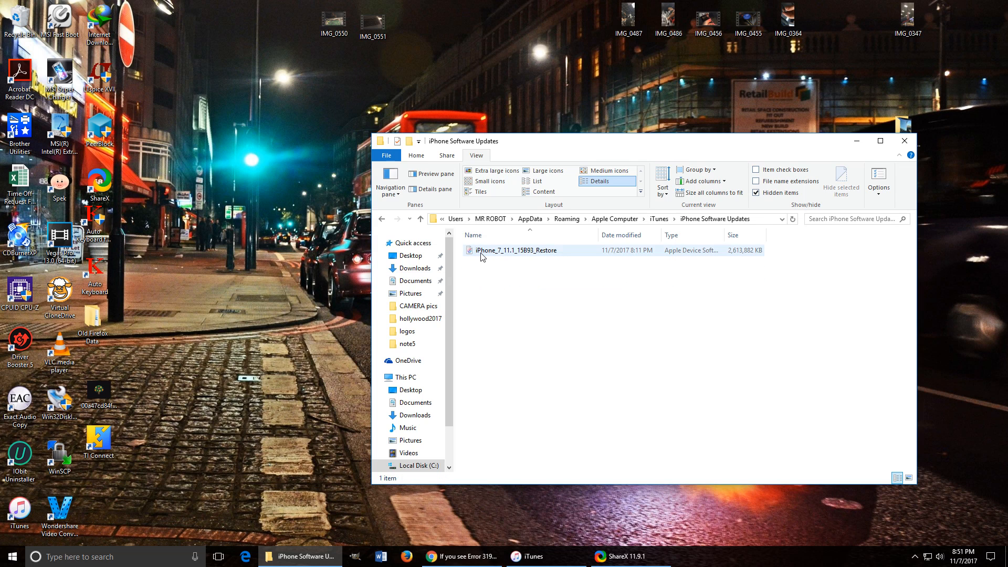
Move the iPhone_7_11.1_15B93_Restore file to the desktop and close File Explorer
click(540, 280)
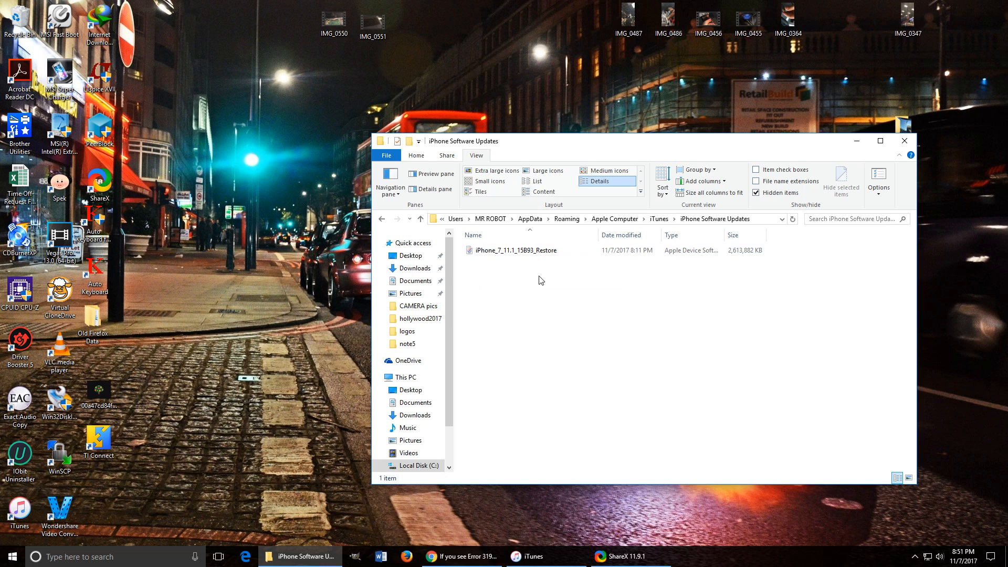
right_click(514, 250)
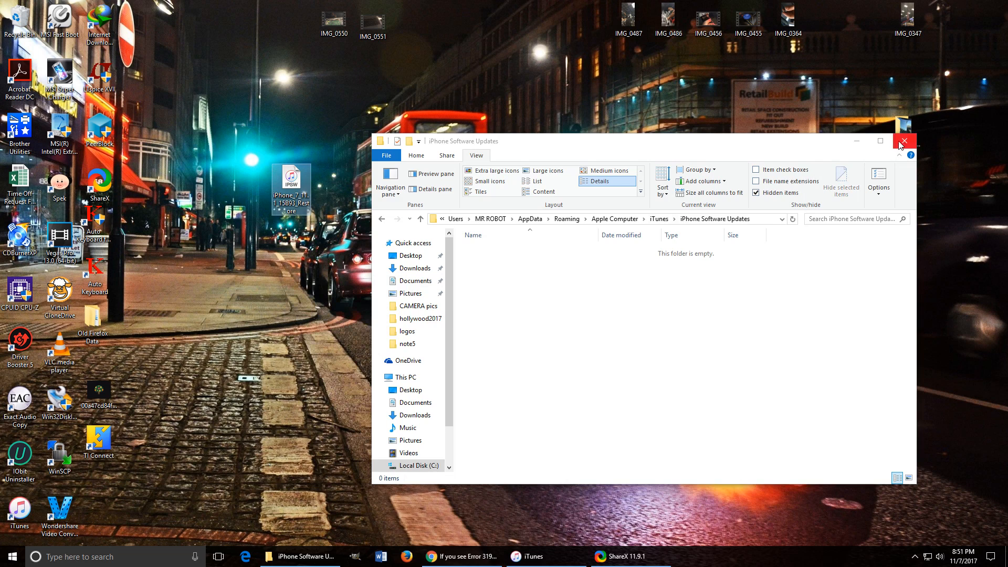
click(904, 141)
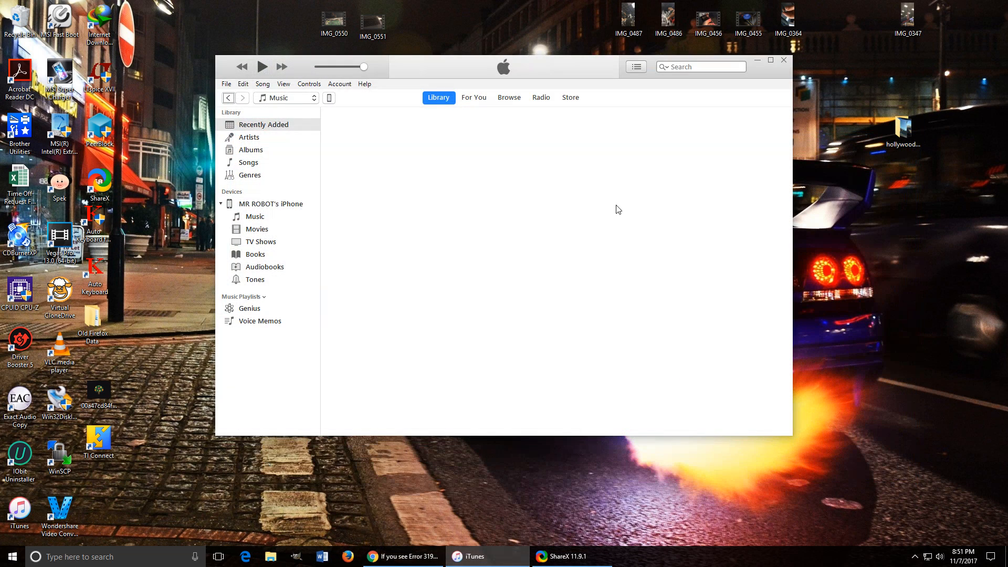
mouse_move(333, 107)
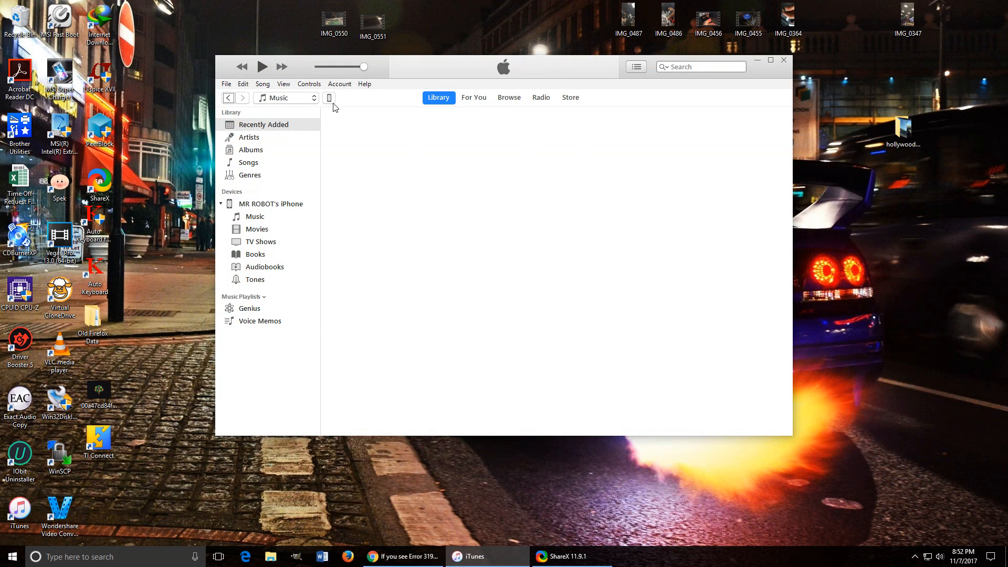
On the iPhone 7 Summary page, Shift-Restore to pick a custom software file
click(329, 97)
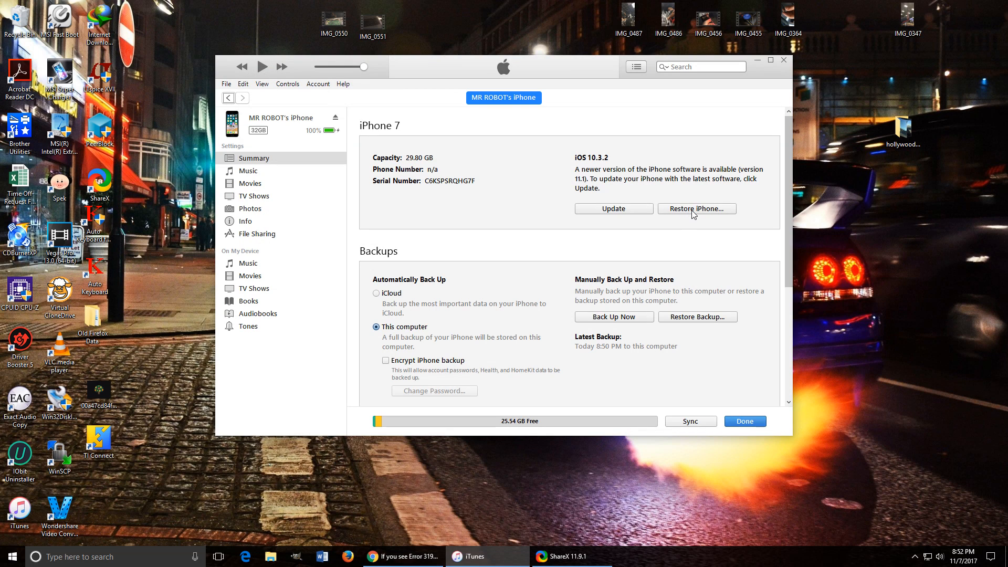
click(695, 208)
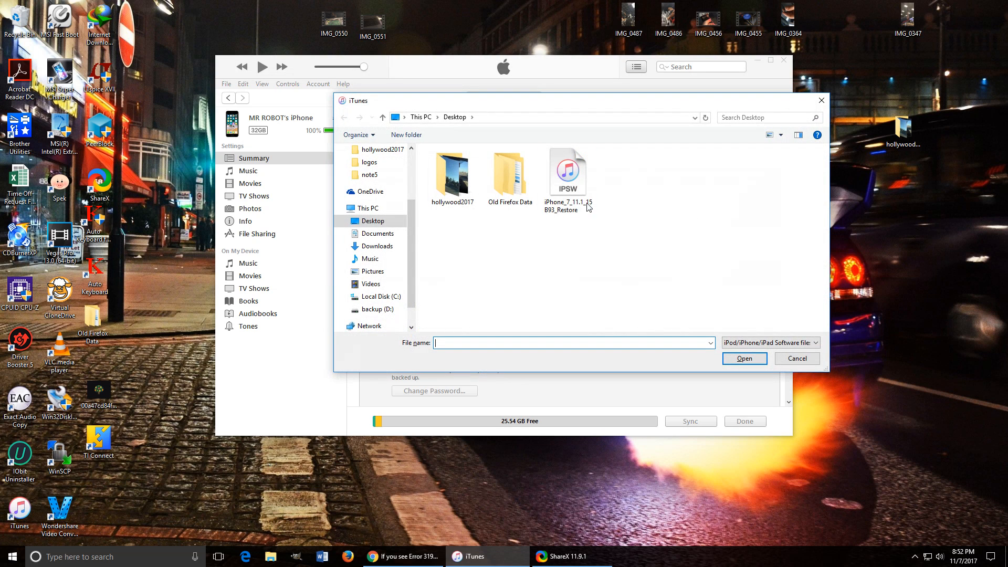
Choose iPhone_7_11.1_15B93_Restore from the Desktop as the restore file
click(370, 208)
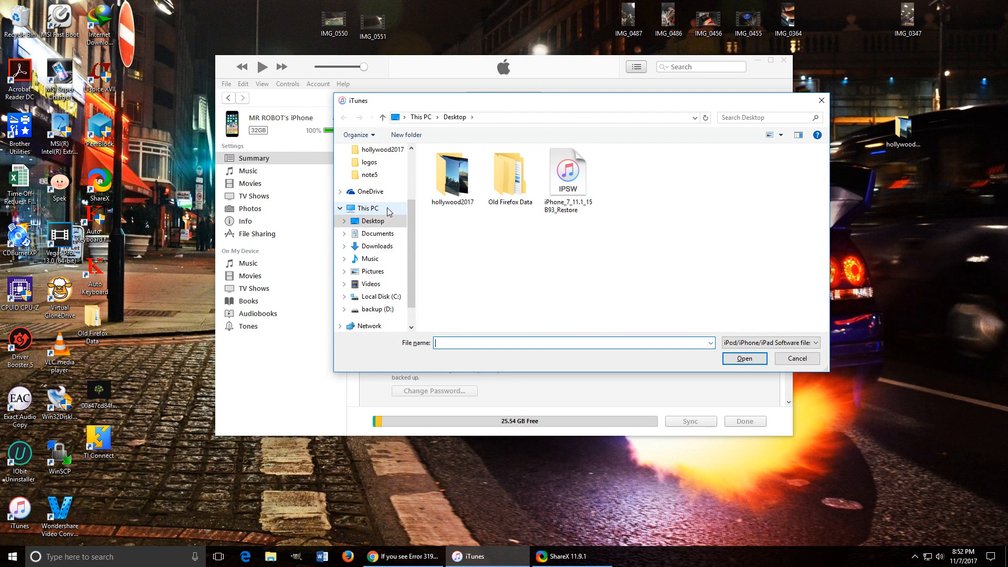
click(372, 220)
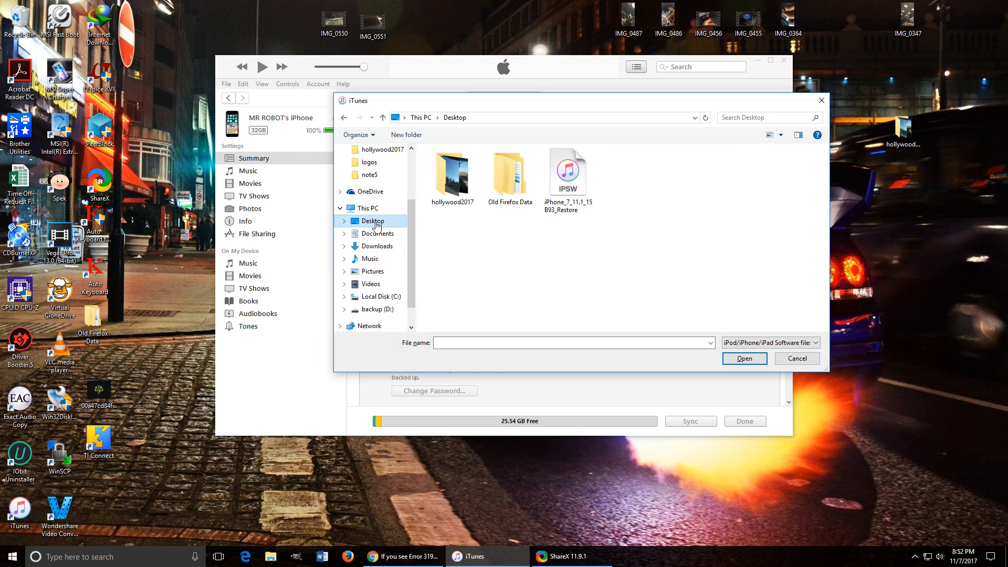
click(567, 170)
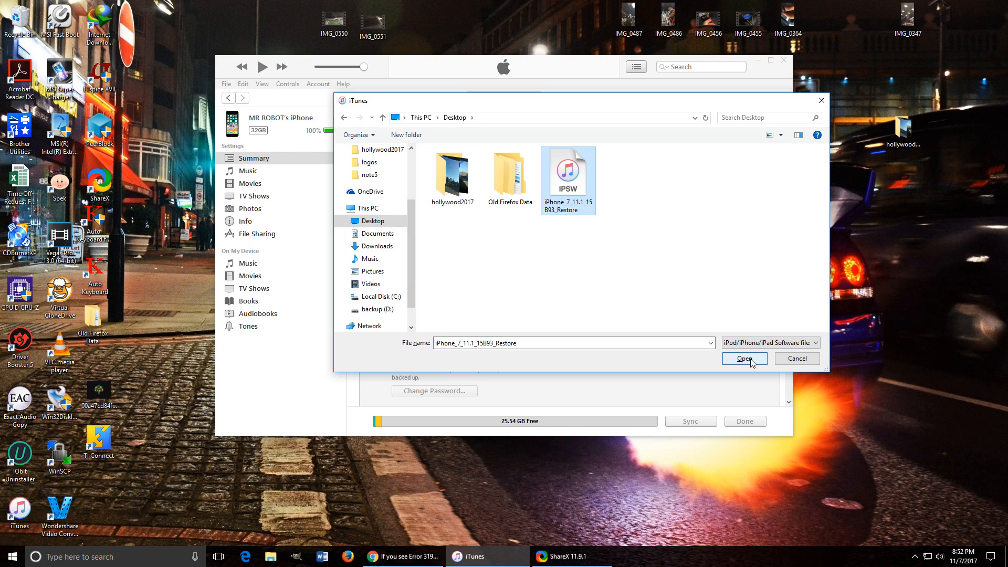
click(743, 358)
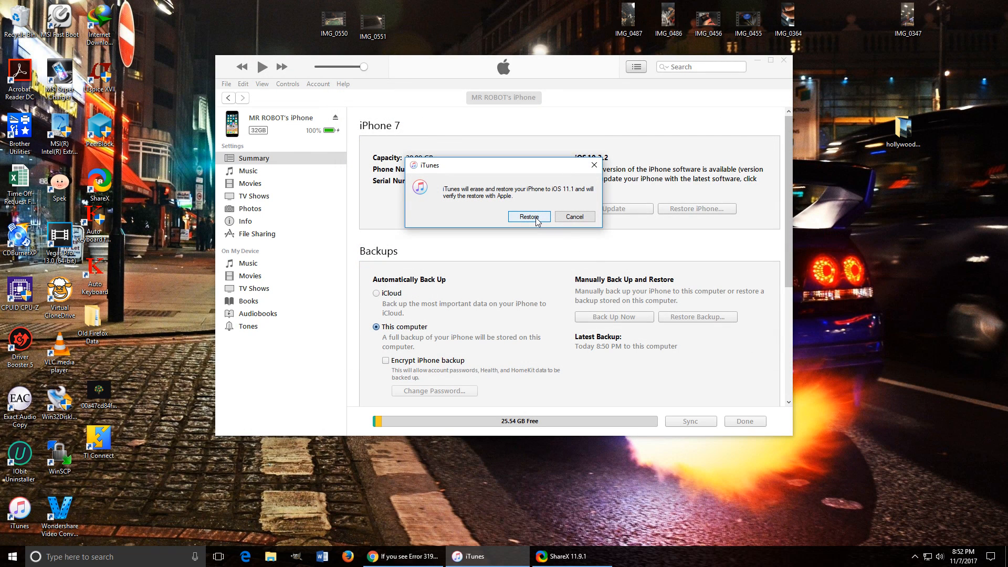
Confirm erasing and restoring the iPhone 7 to iOS 11.1
click(529, 217)
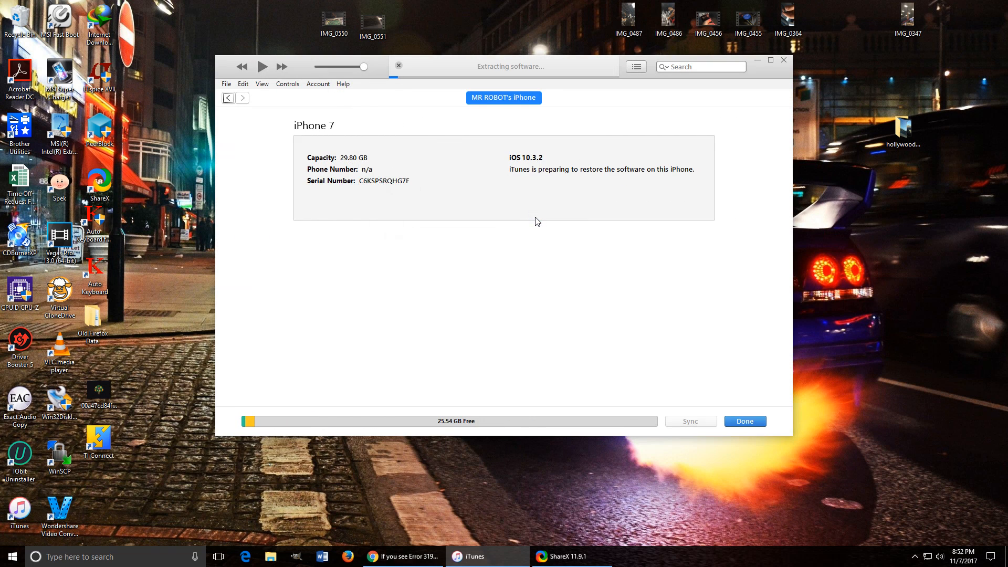
mouse_move(524, 222)
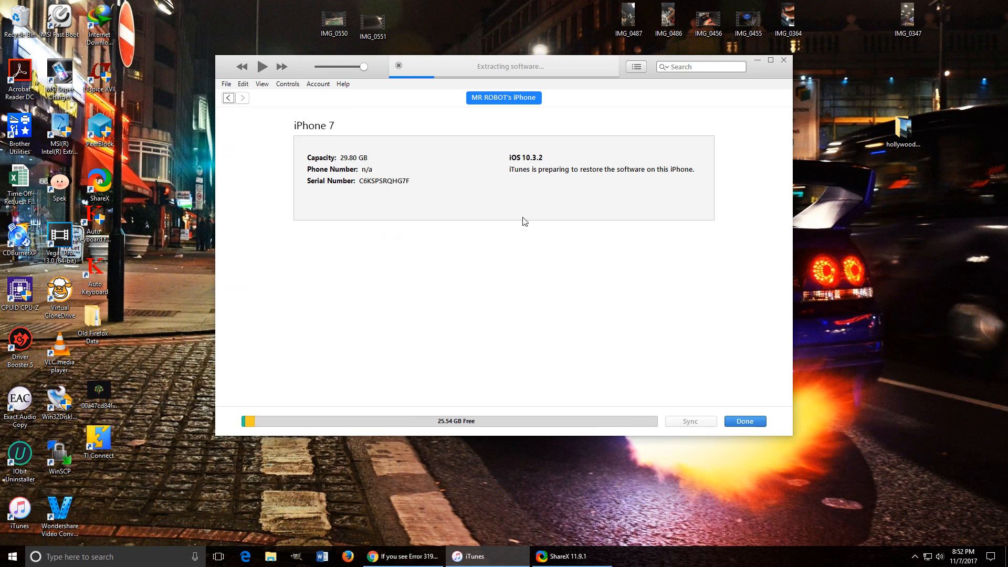